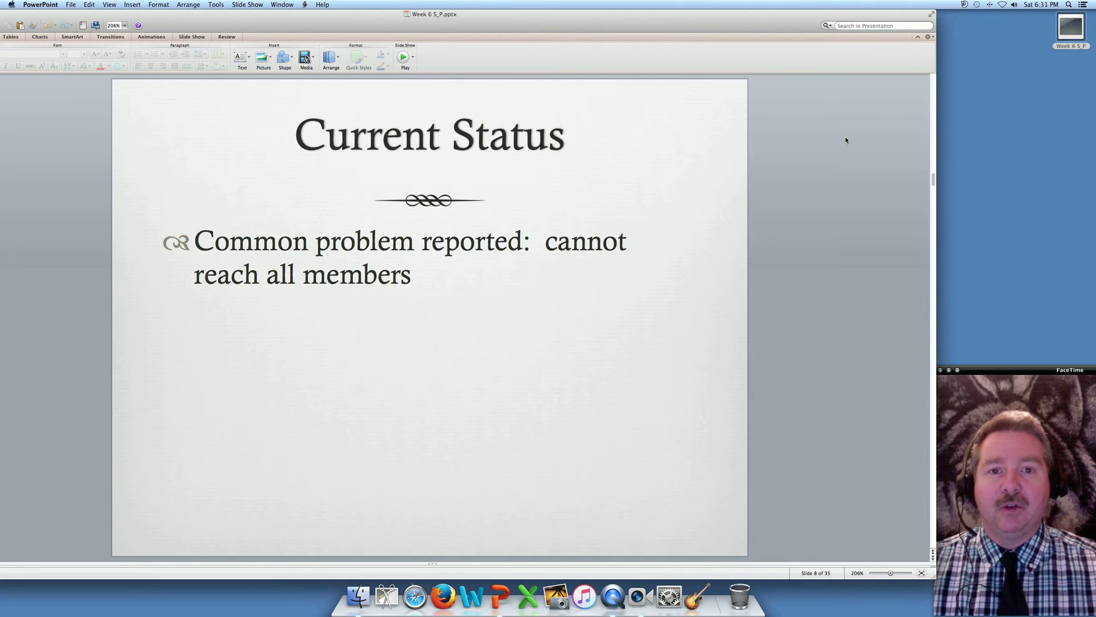
Advance to the Current Status slide on Project Managers' Week 5 checkpoint submissions.
key(down)
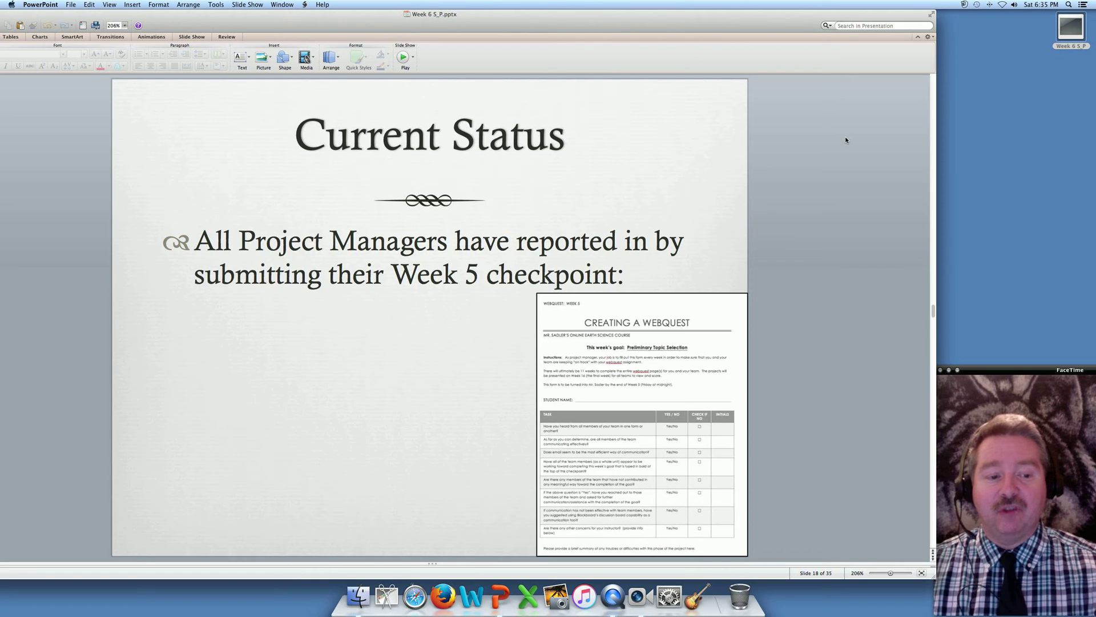
Advance to the Create WebQuest site slide with the arrow marking its sign-up link.
key(right)
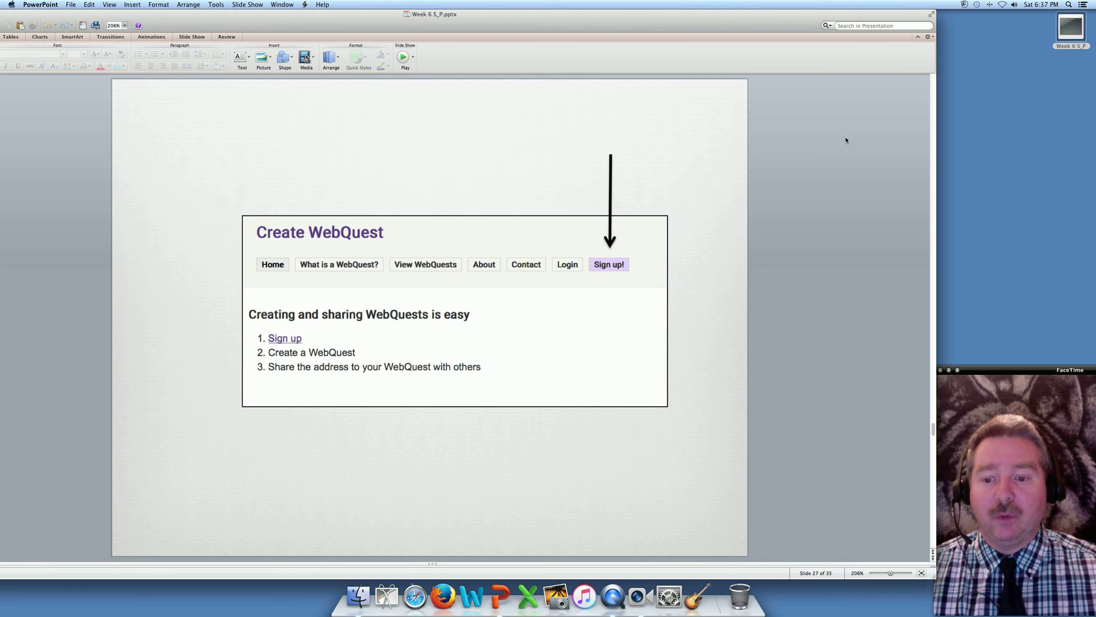
key(right)
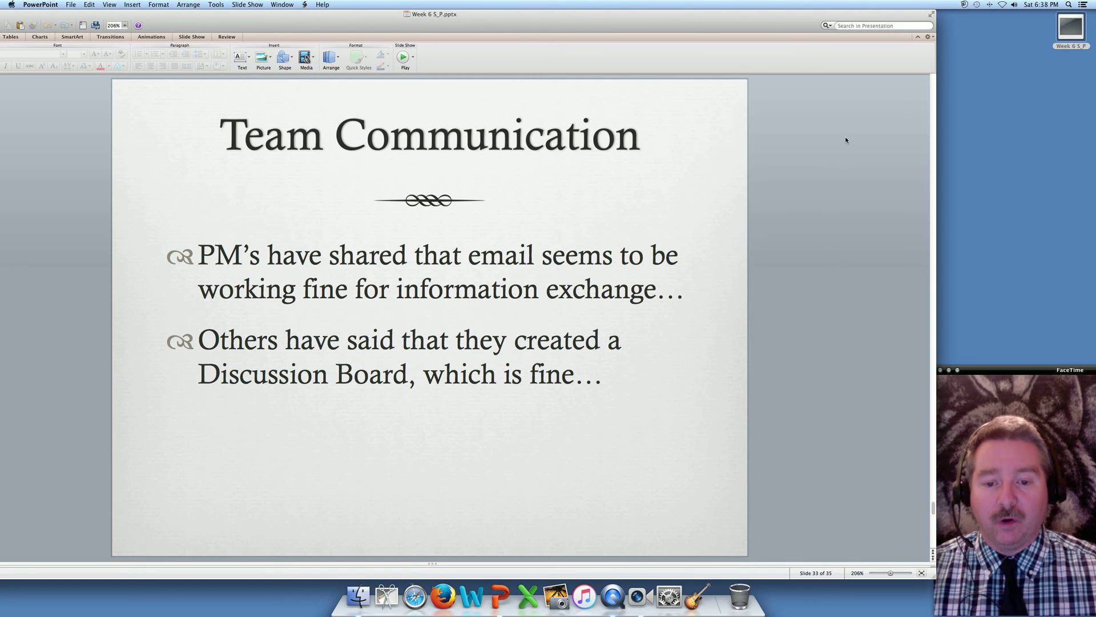
Advance to the Team Communication slide adding the Blackboard Collaborate bullet.
key(right)
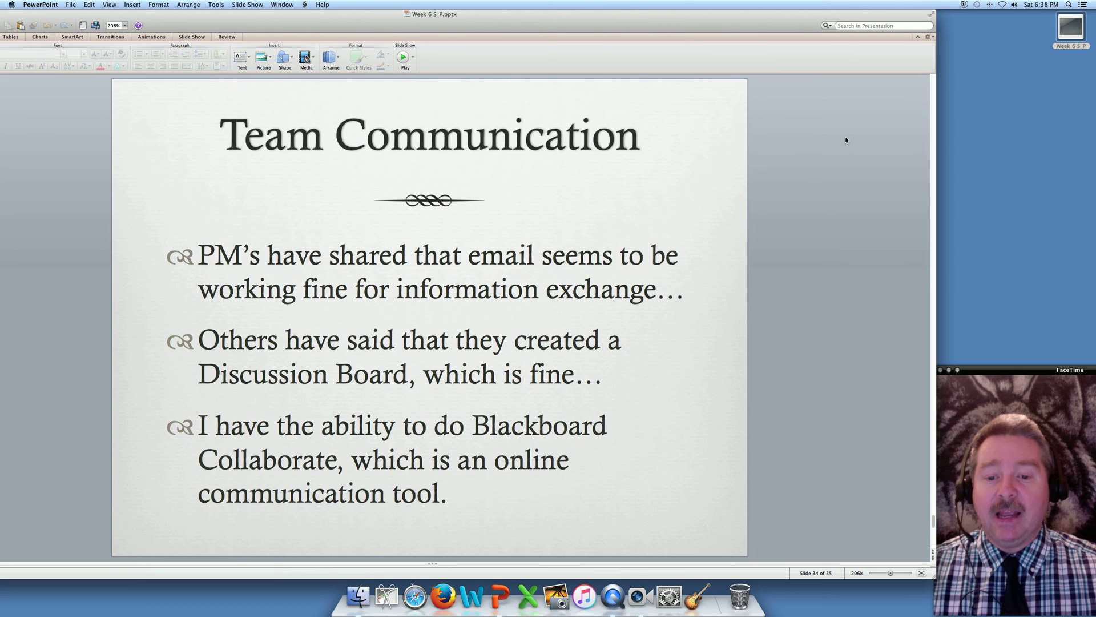